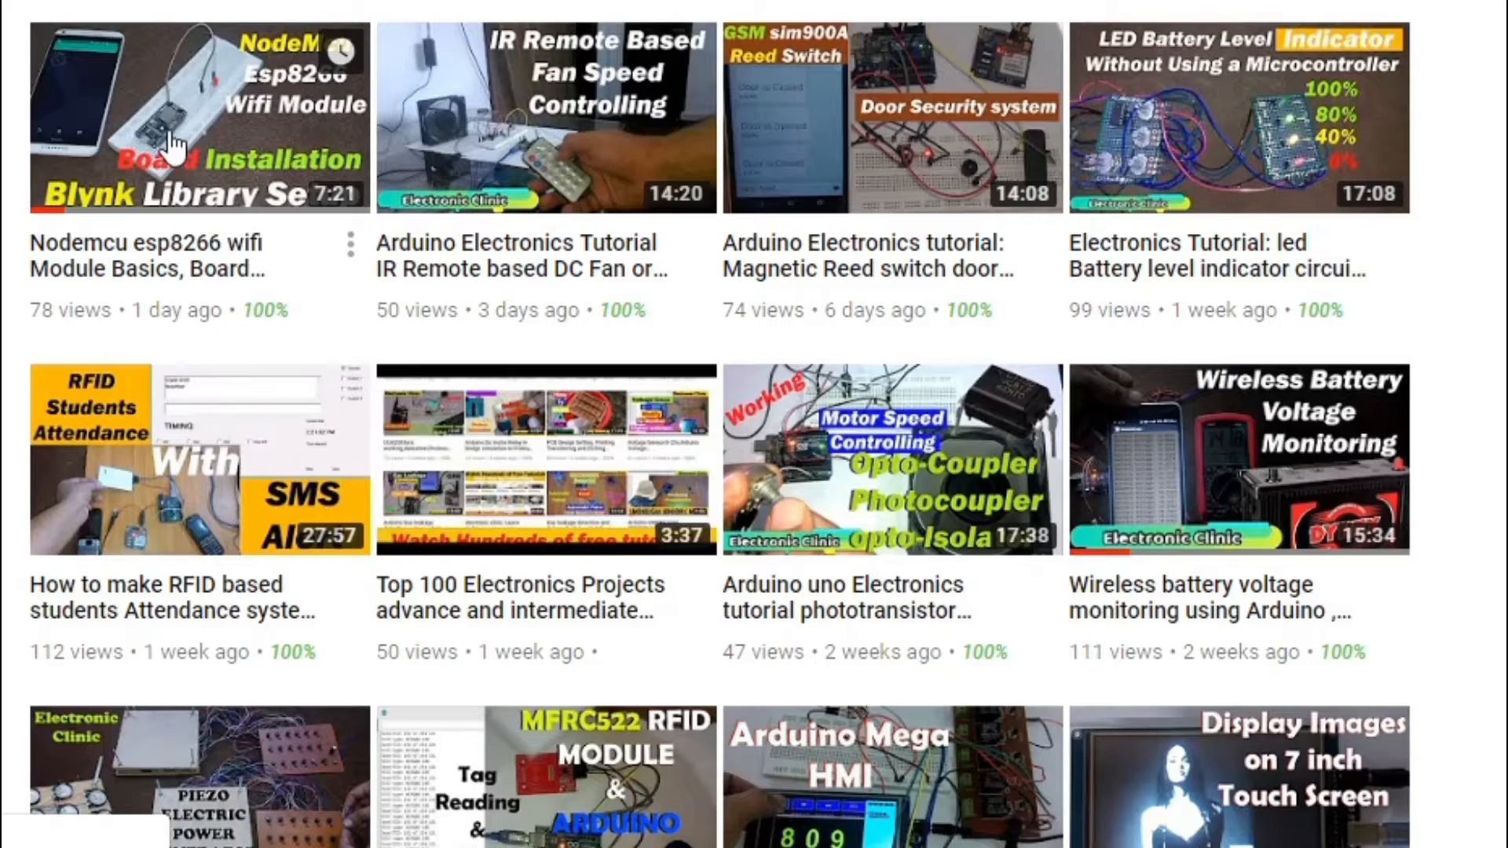
{"action": "mouse_move", "coordinate": [157, 299]}
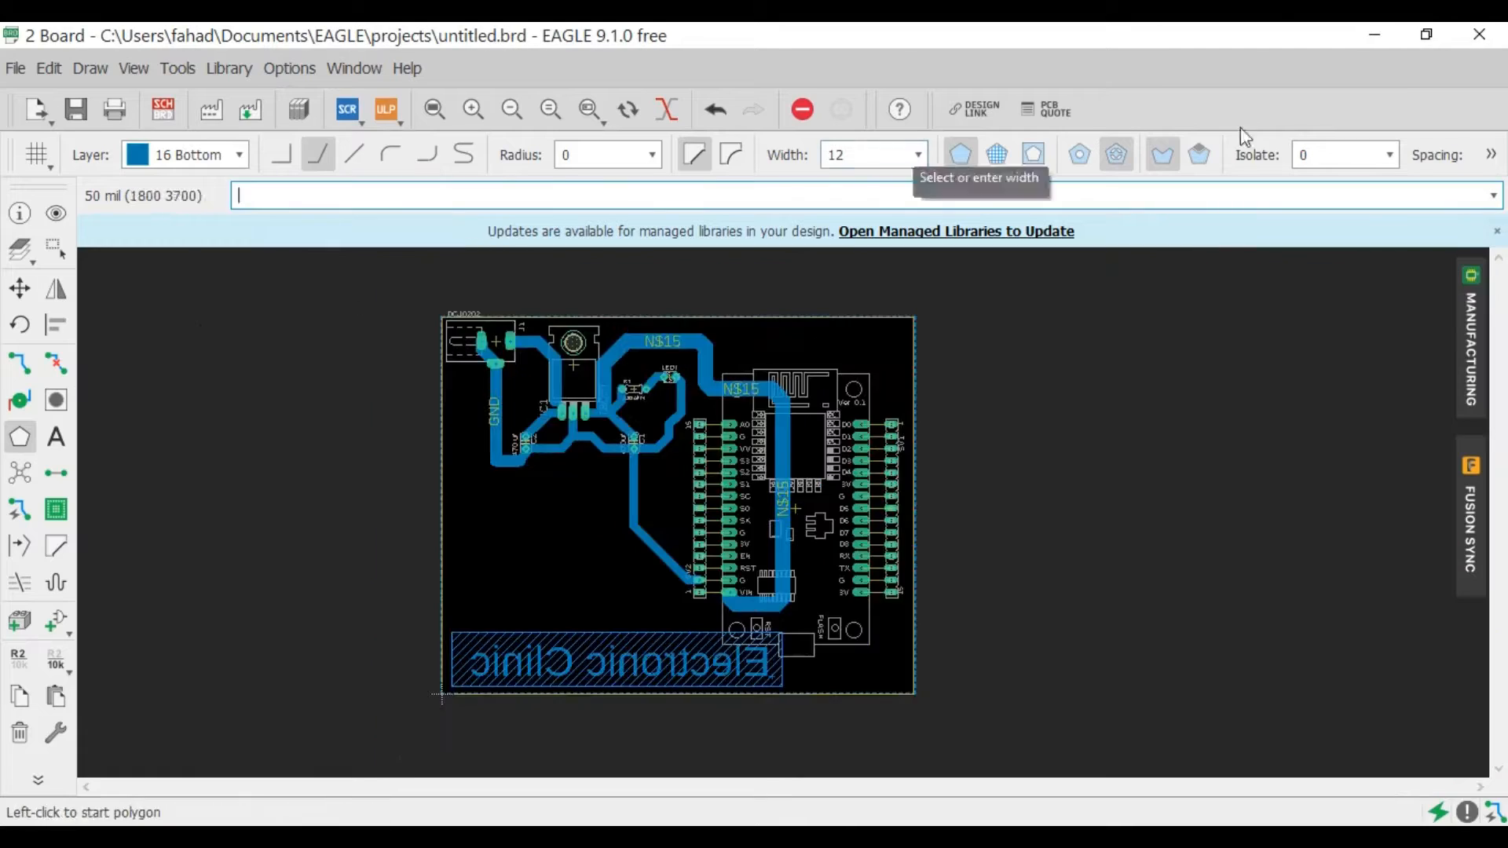
Step: Set the bottom-layer polygon's isolation gap to 24
{"action": "left_click", "coordinate": [1382, 156]}
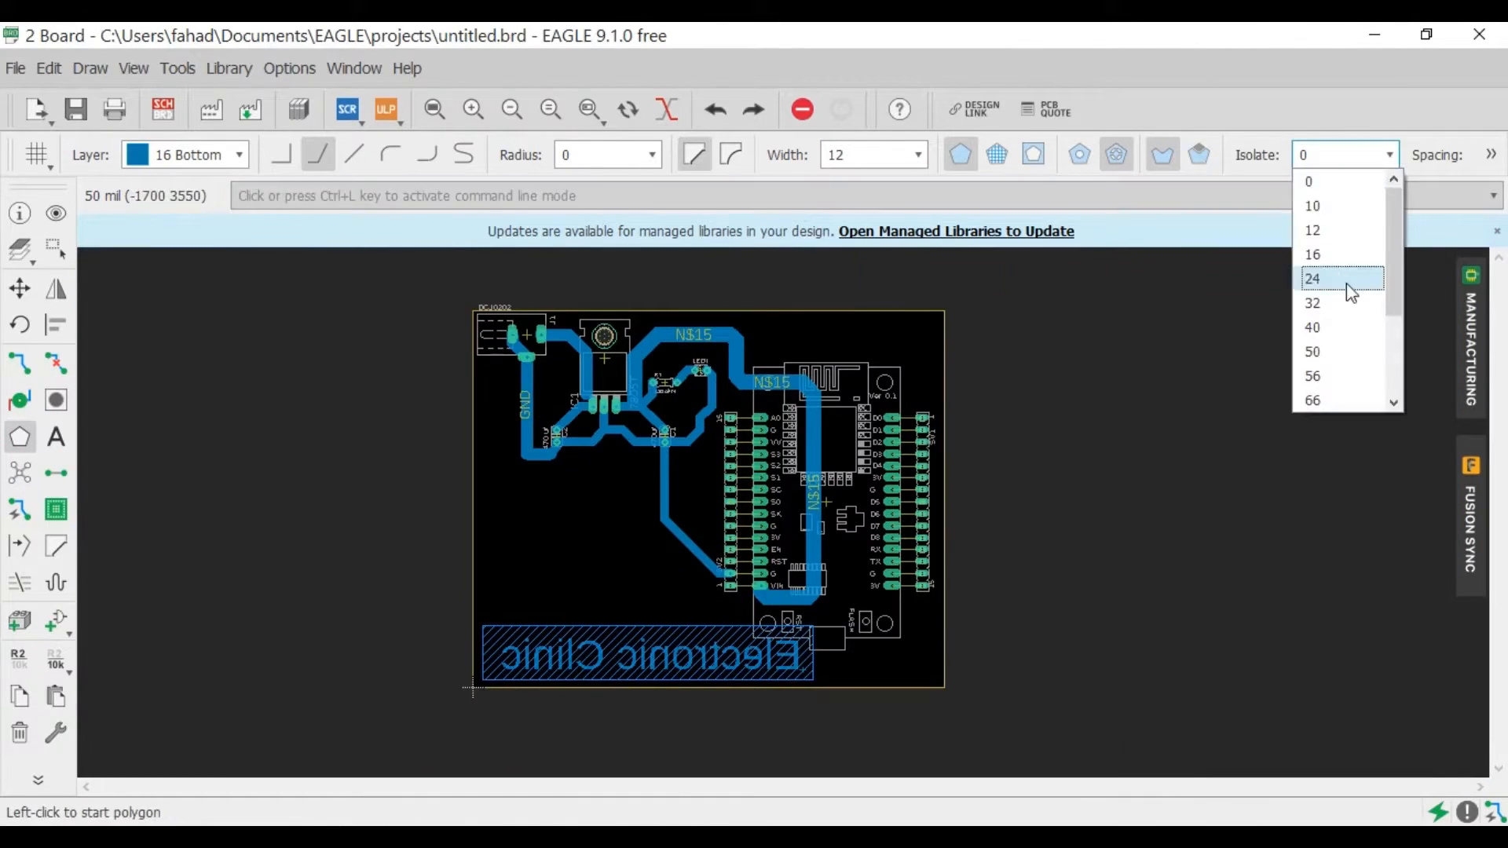
{"action": "left_click", "coordinate": [1312, 278]}
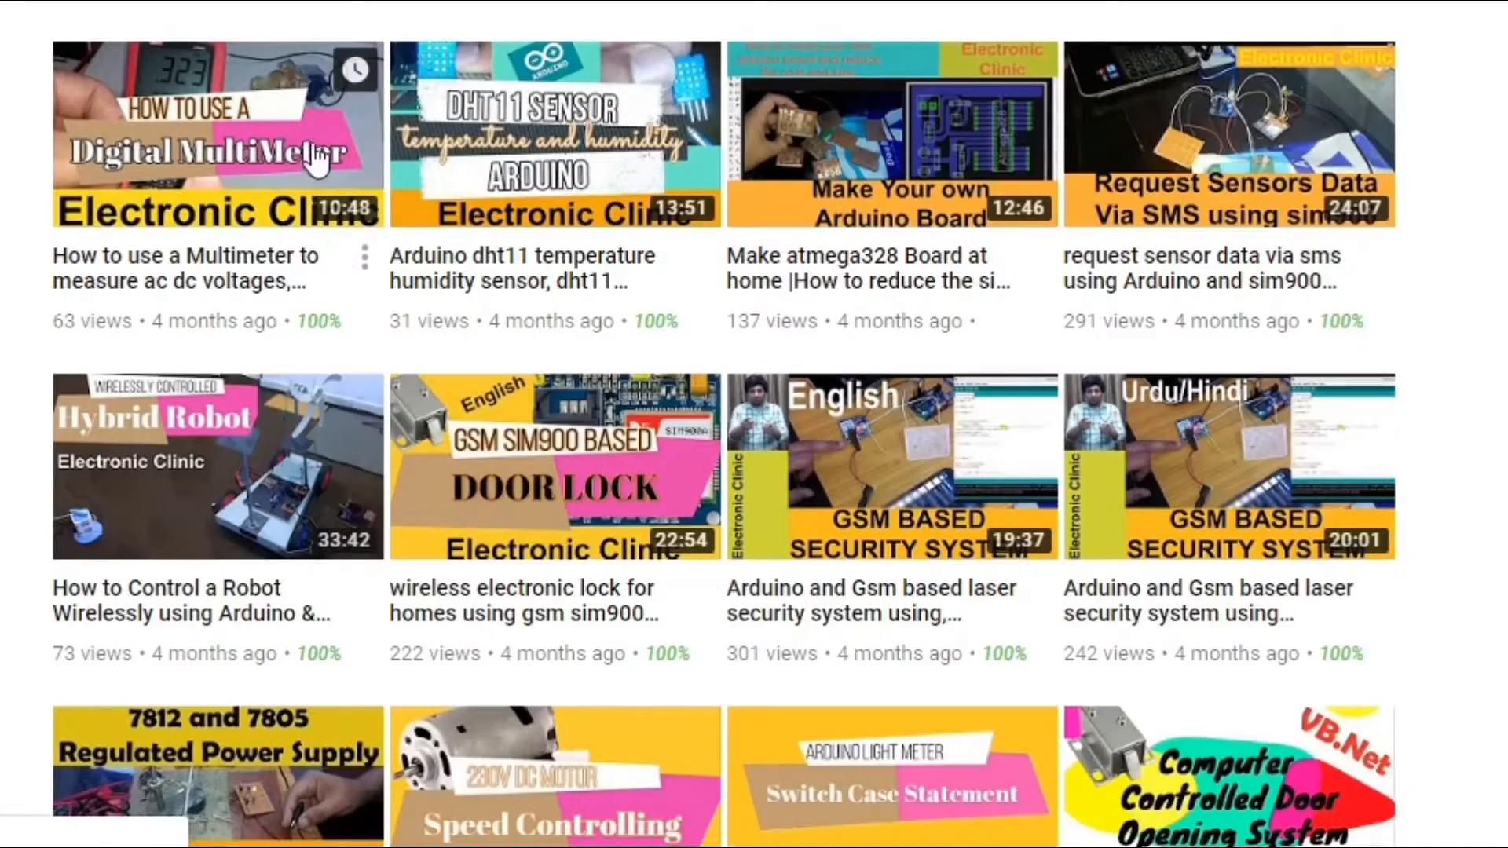
{"action": "mouse_move", "coordinate": [19, 231]}
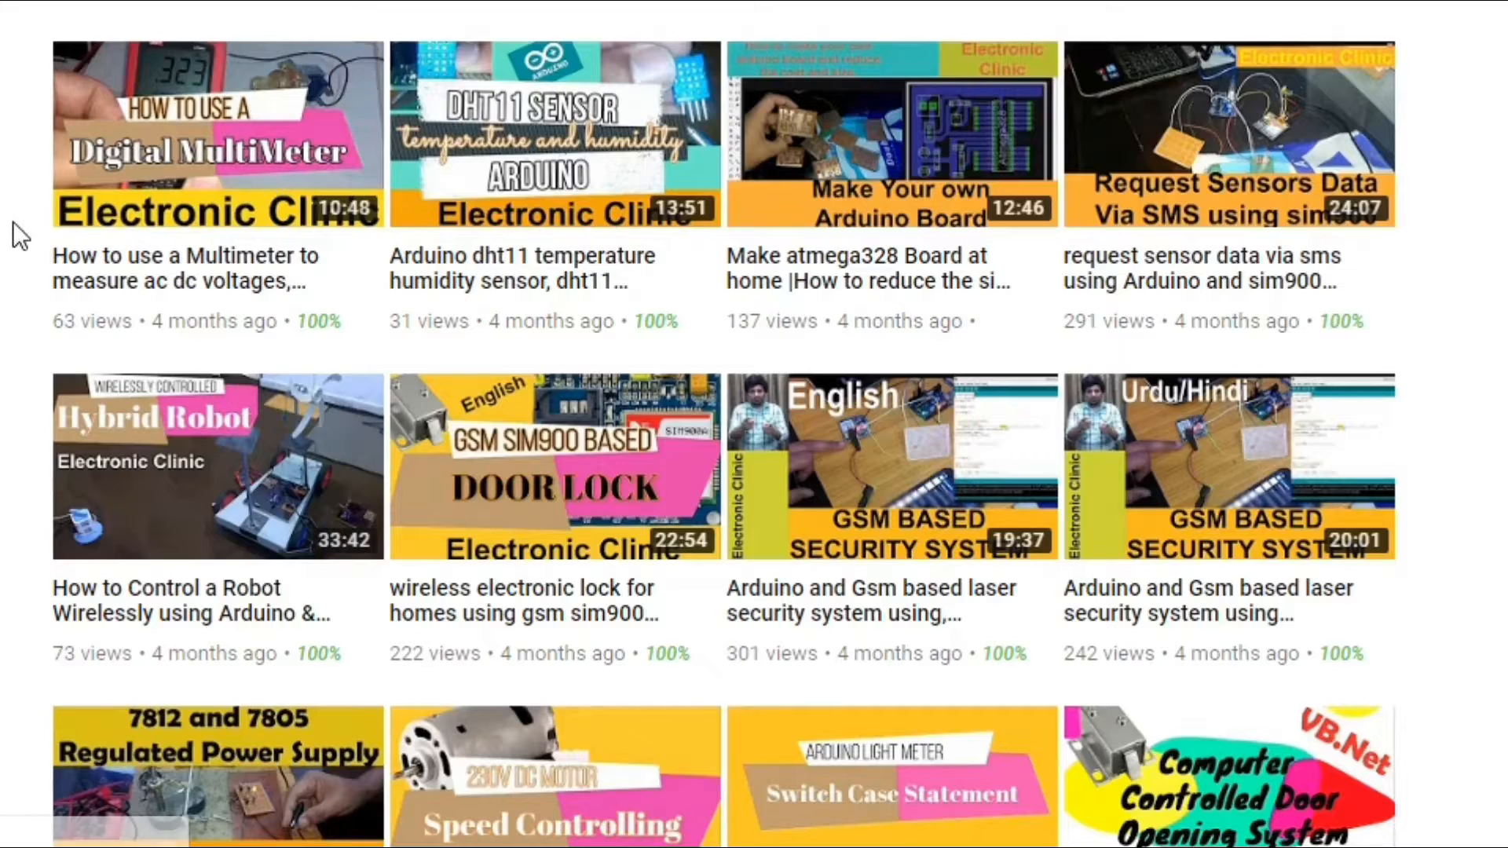
{"action": "mouse_move", "coordinate": [135, 298]}
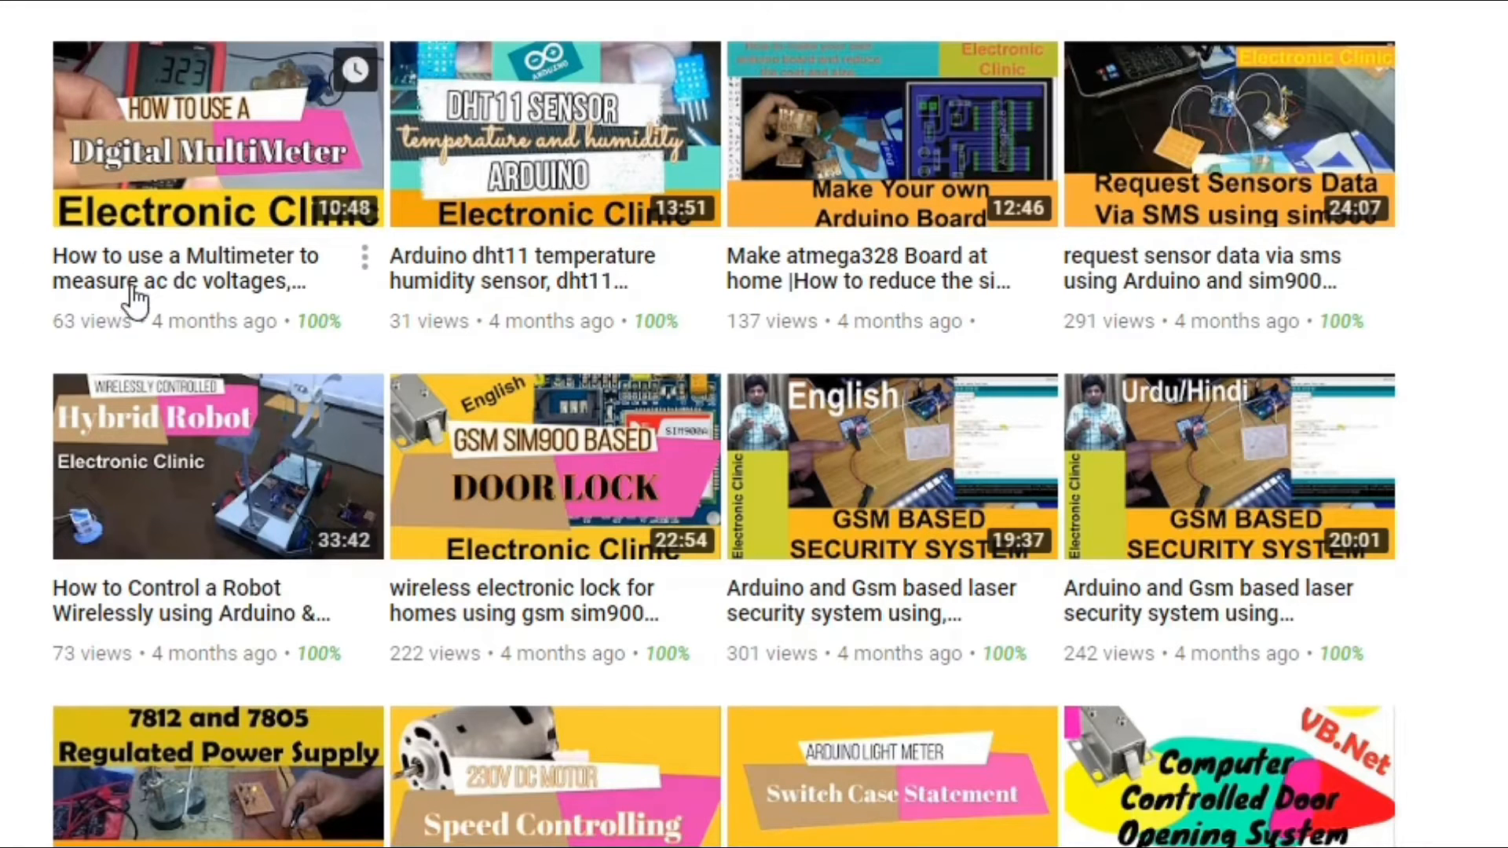